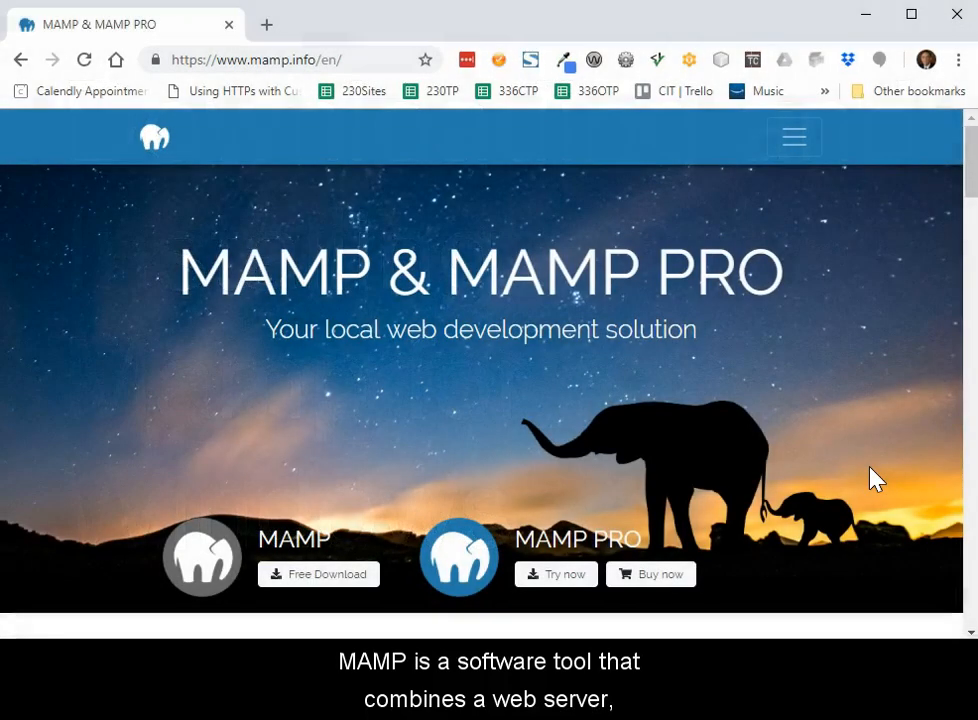
- Scroll down mamp.info and go to the MAMP free downloads page
scroll(down, 3)
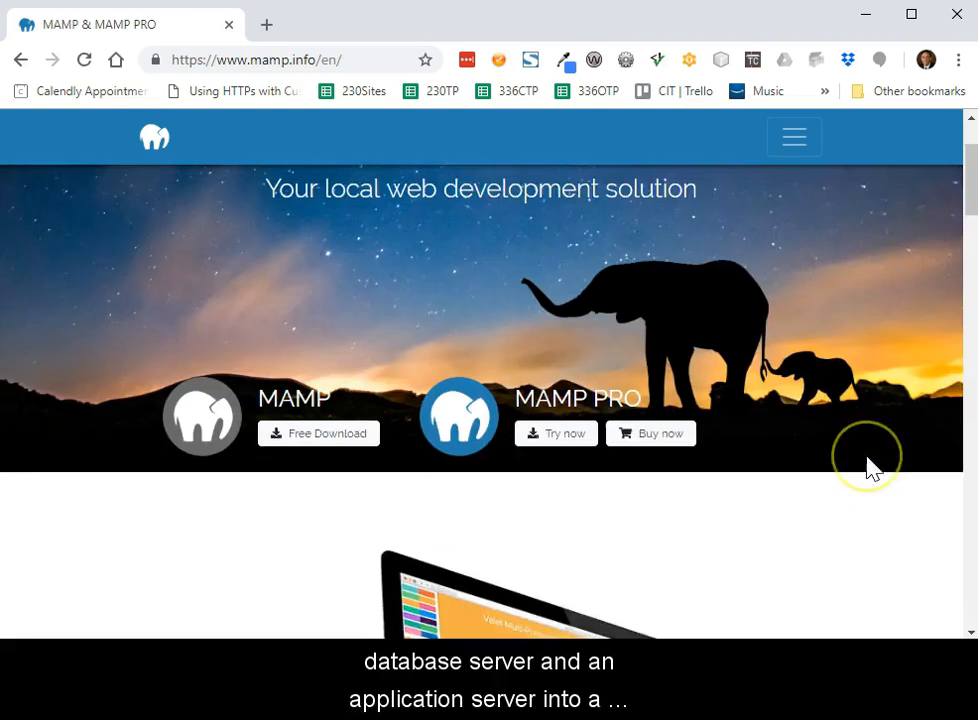
scroll(down, 3)
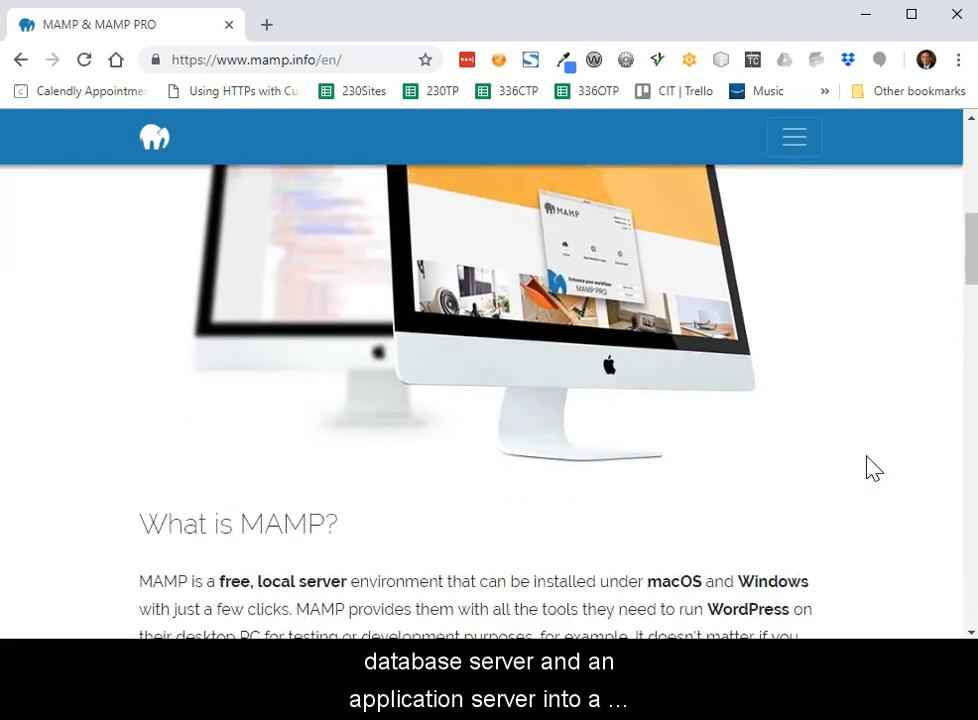
scroll(down, 3)
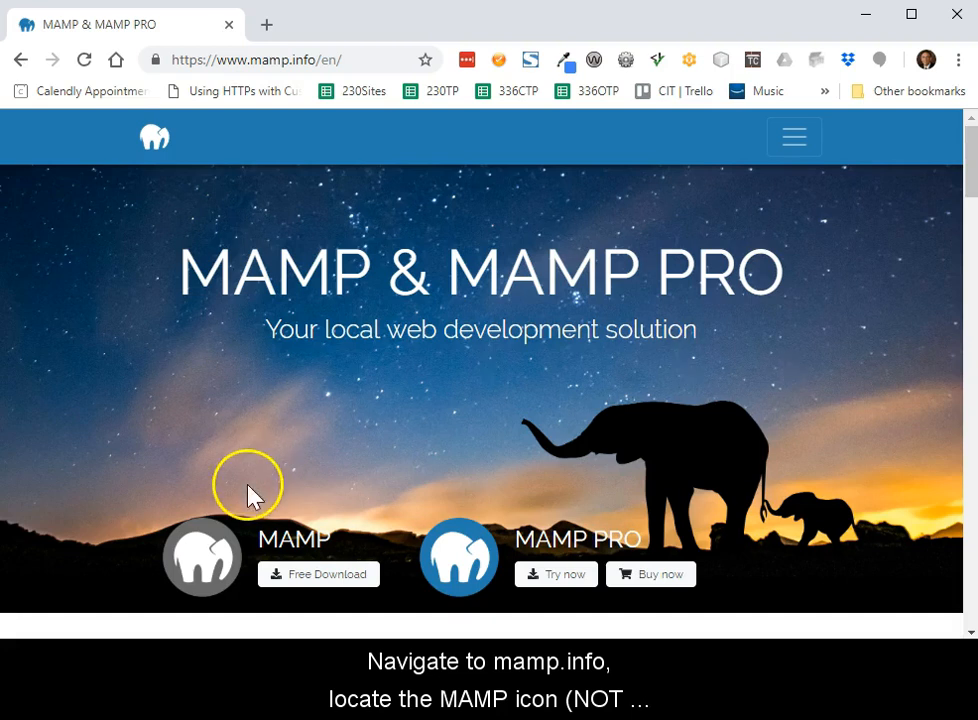
mouse_move(312, 520)
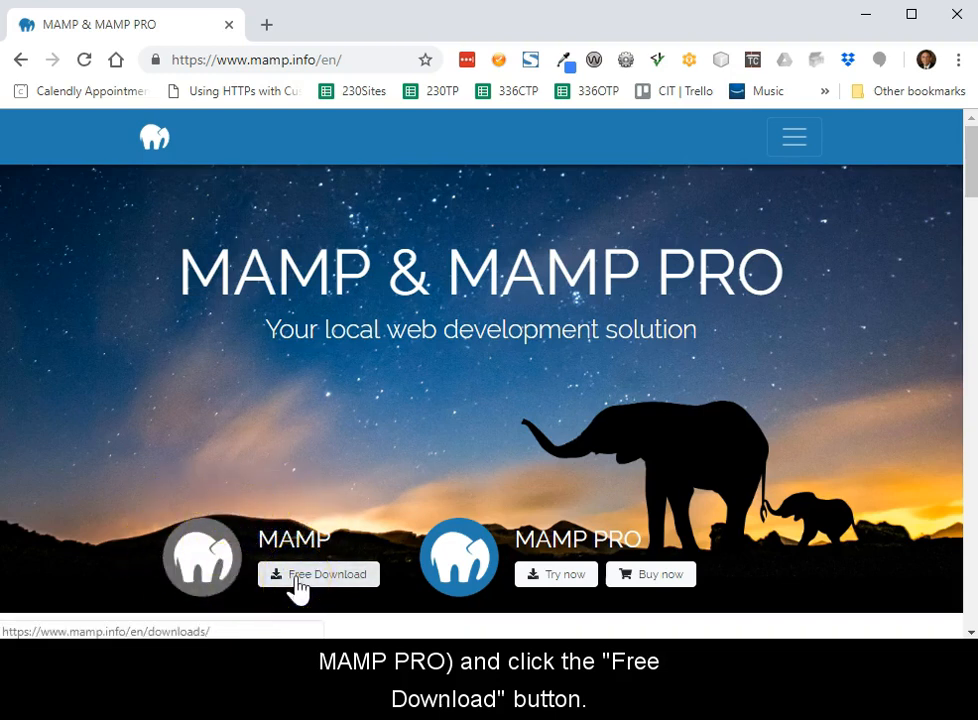
click(318, 573)
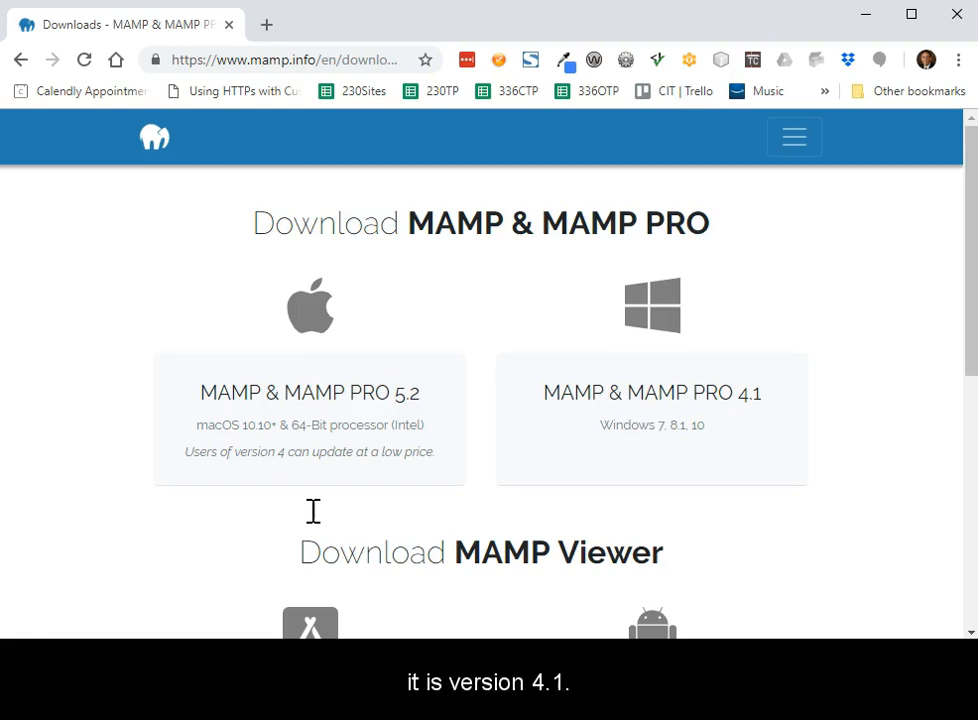
mouse_move(390, 250)
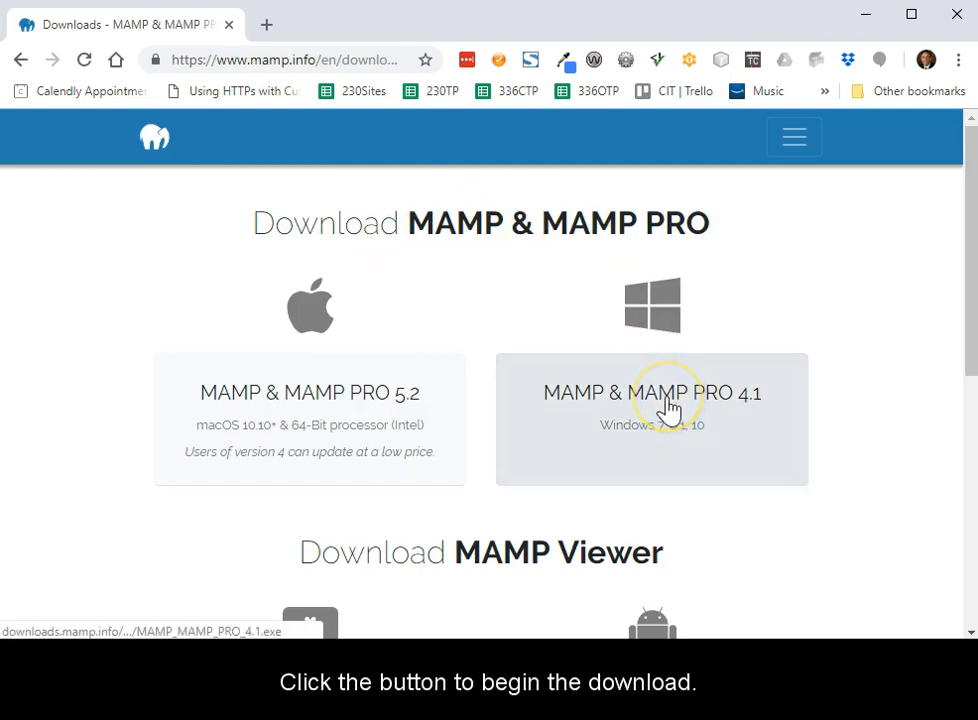
- Download the Windows MAMP & MAMP PRO 4.1 installer and launch it
click(652, 392)
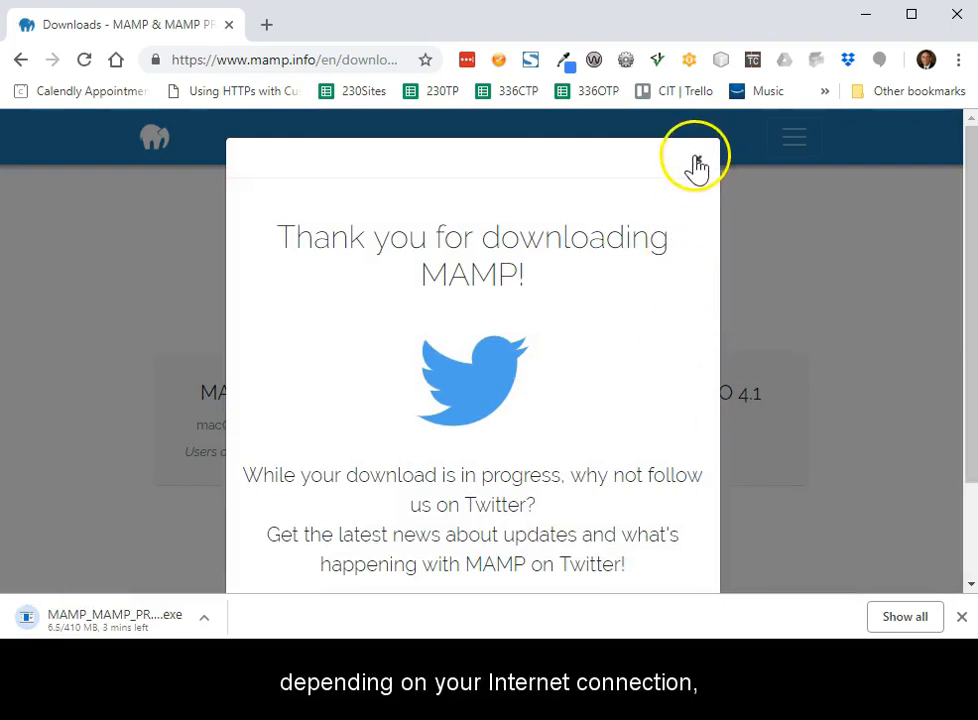
click(696, 160)
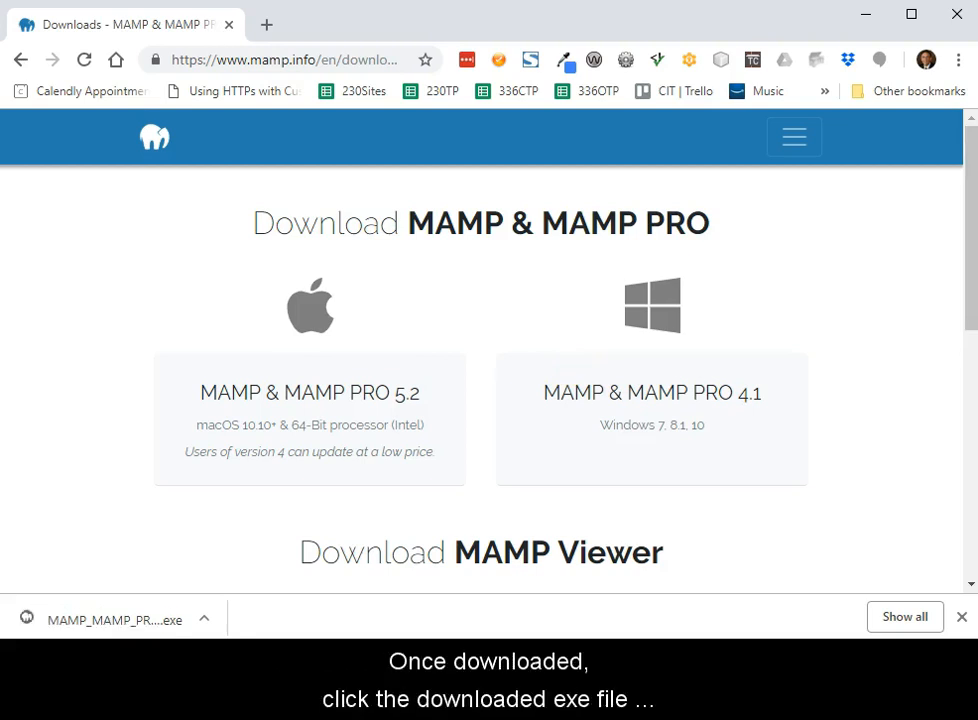
click(115, 620)
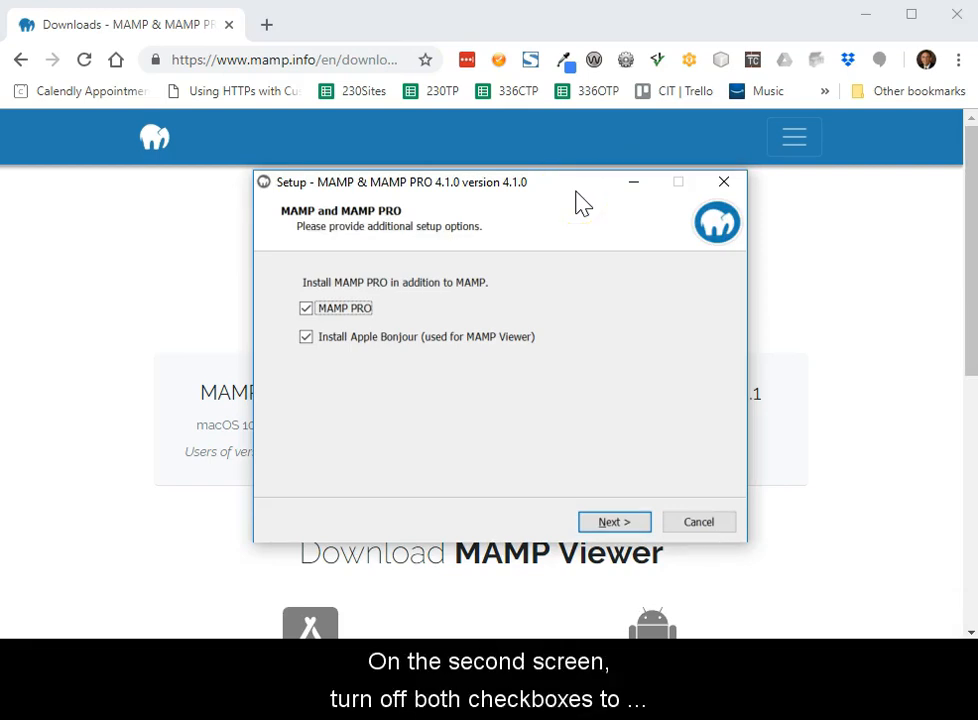
- Deselect MAMP PRO and Apple Bonjour, then advance to the destination folder step
click(306, 308)
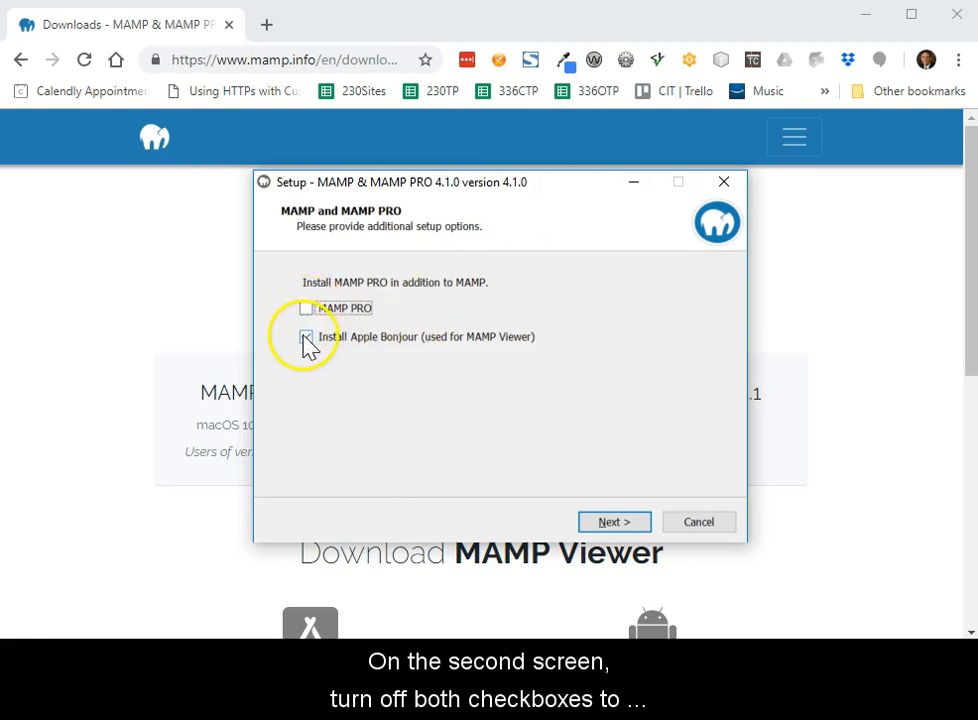
click(306, 336)
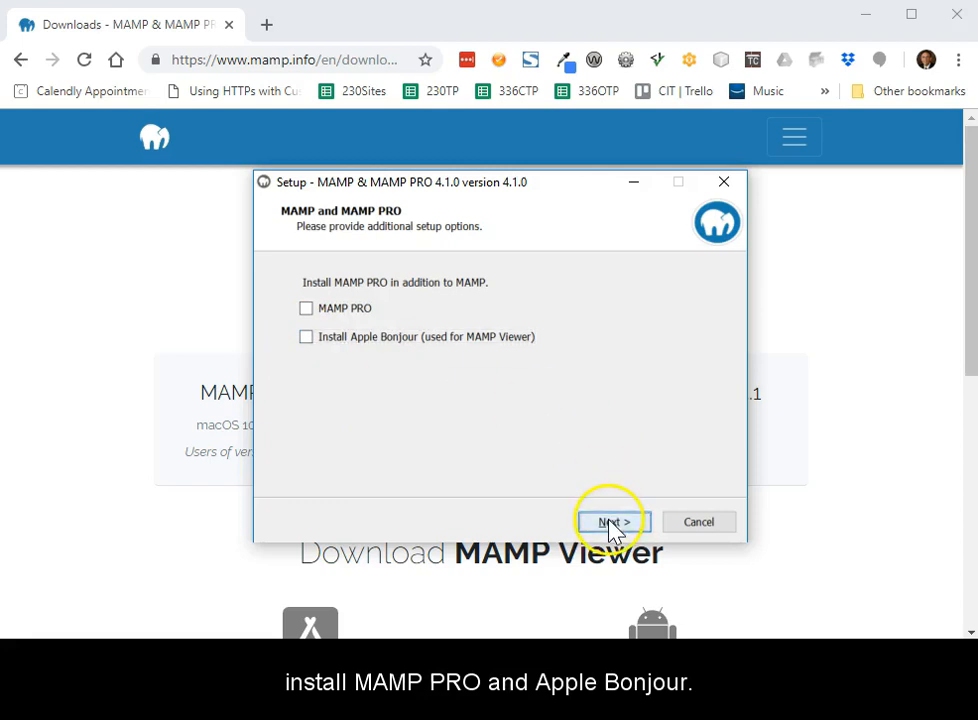
click(610, 521)
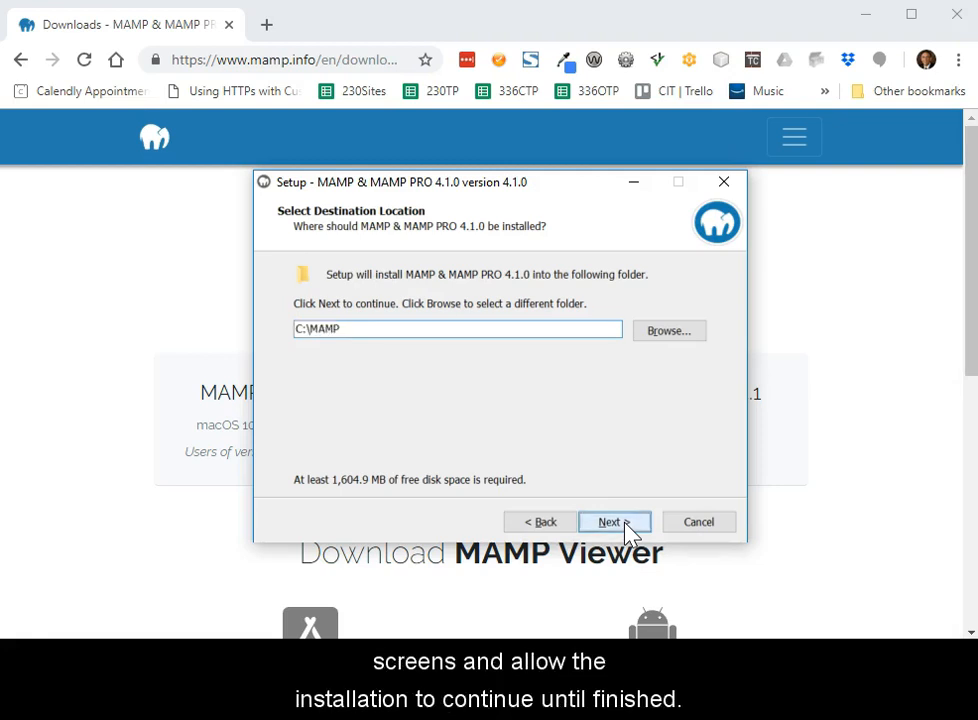
- Install MAMP into the existing C:\MAMP folder with a desktop icon, then finish setup
click(609, 521)
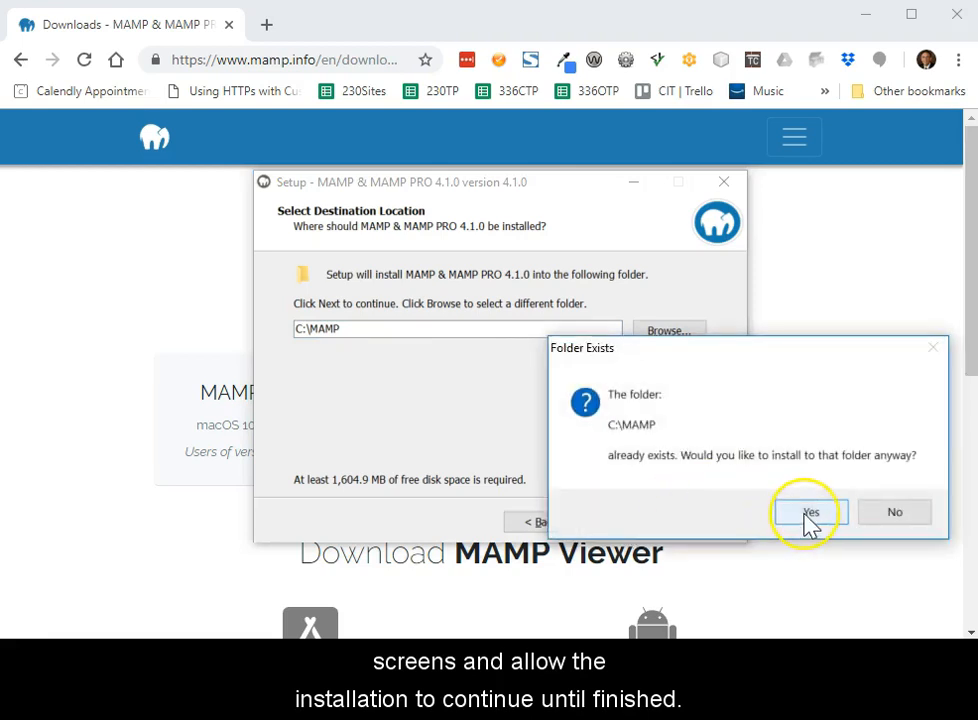
click(809, 511)
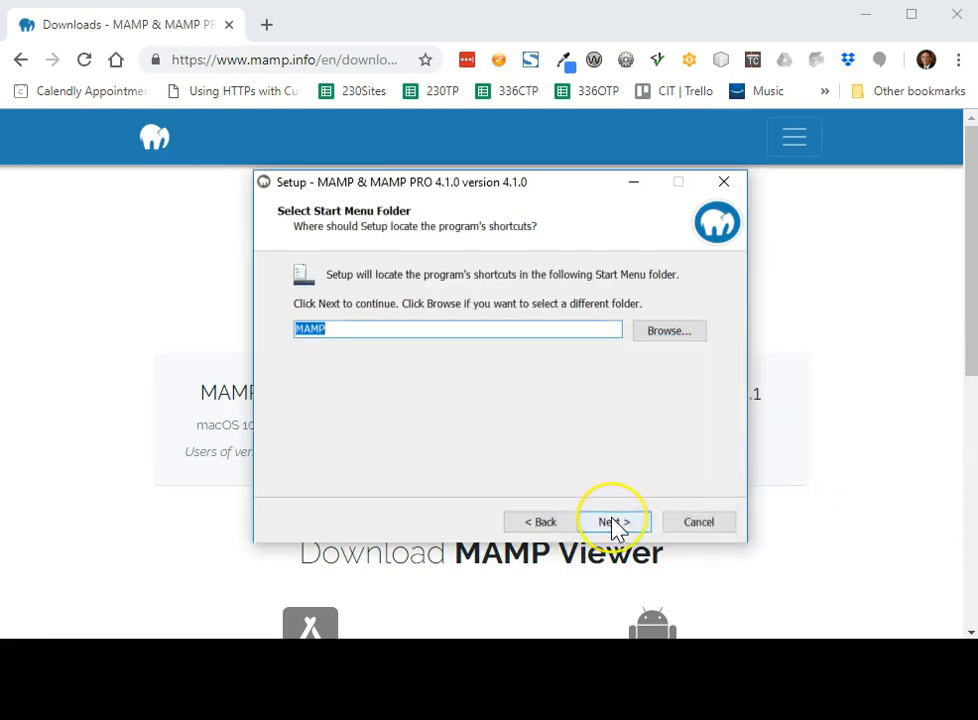
click(614, 521)
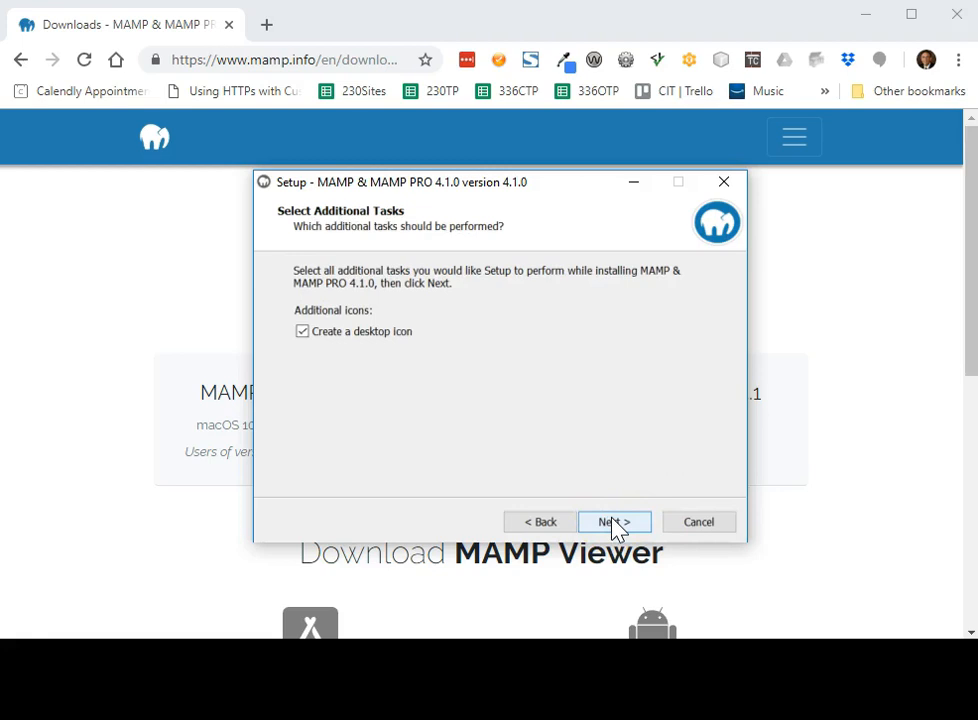
click(614, 521)
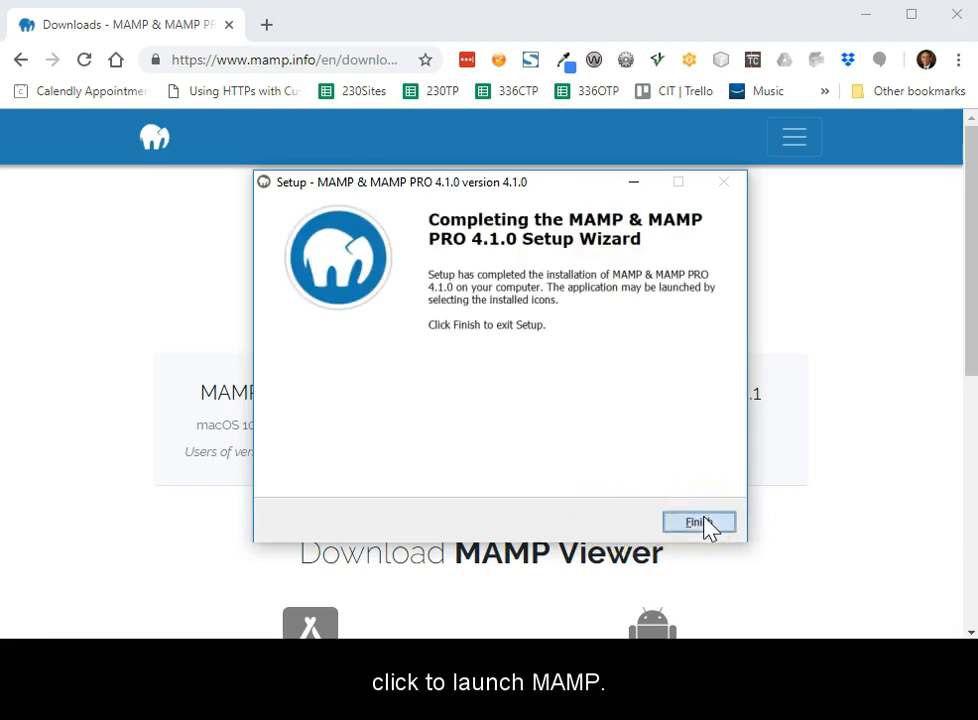
click(698, 522)
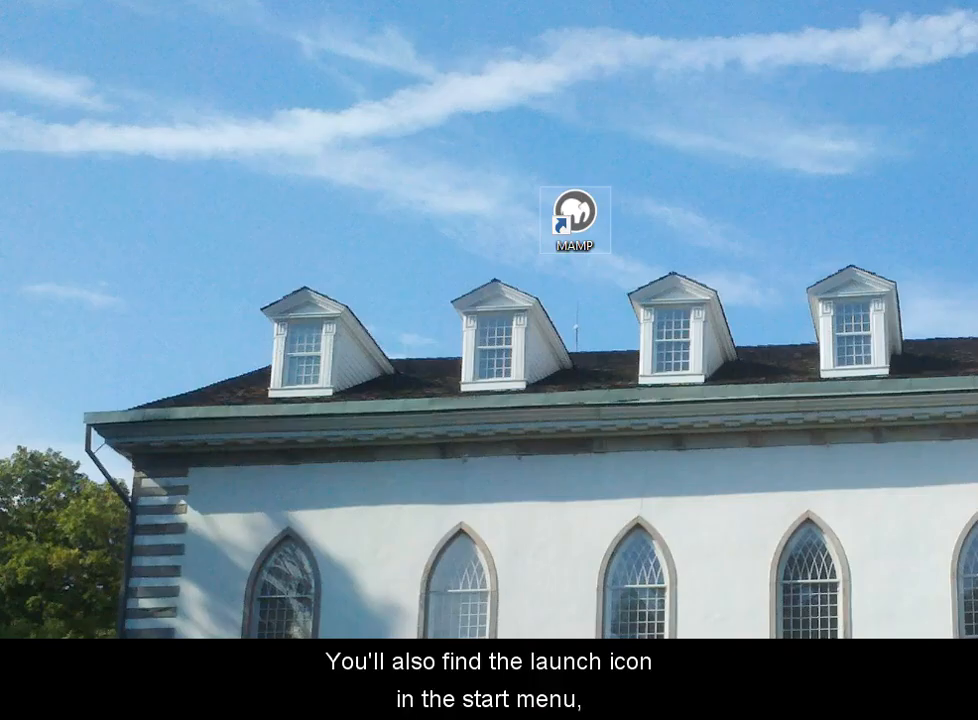